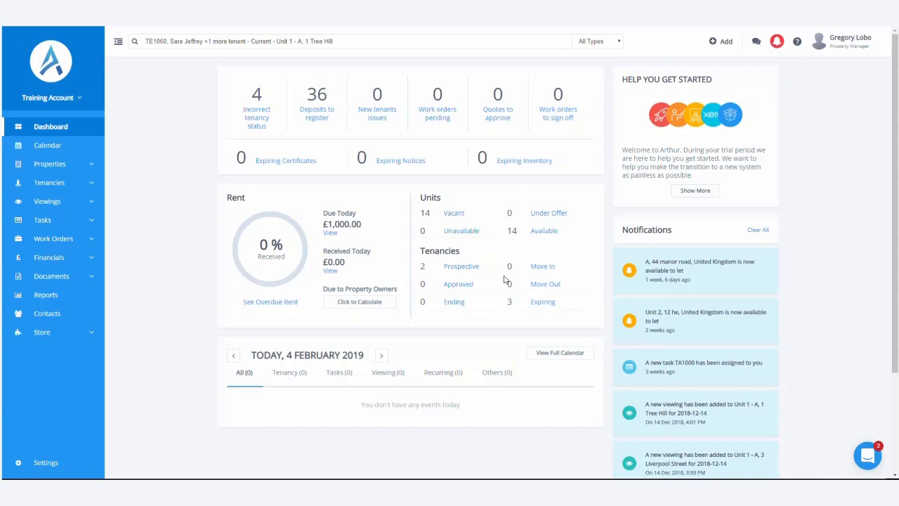
pyautogui.moveTo(452, 250)
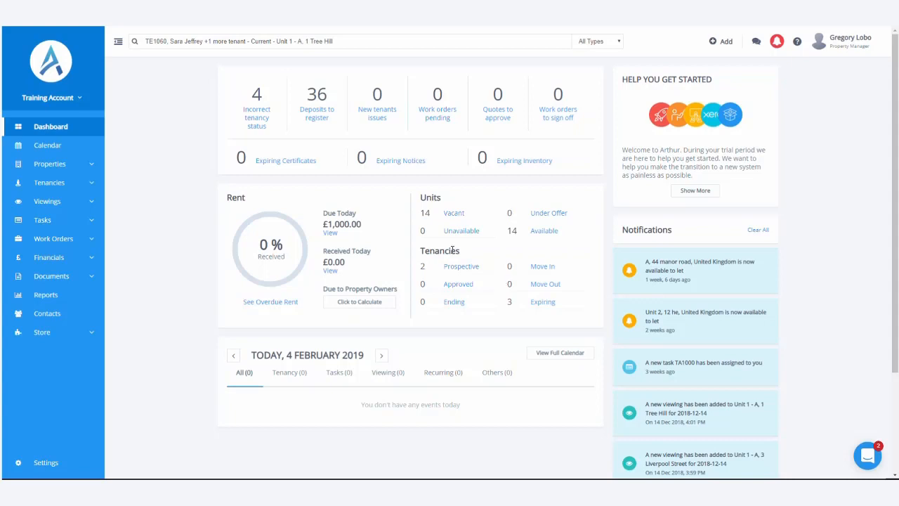
# - Load tenancy TE1060 for Unit 1 - A, 1 Tree Hill from the search results
pyautogui.click(356, 41)
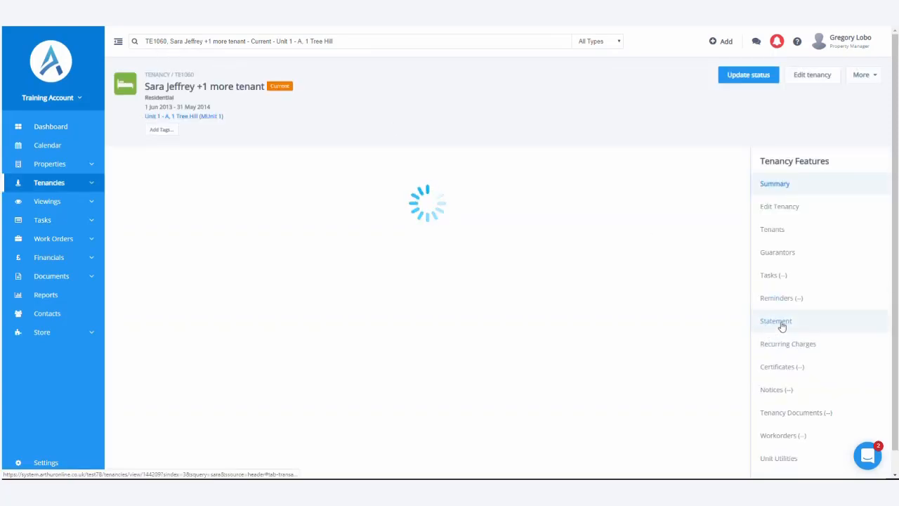
# - Show the Tenant Rent Statement listing the outstanding £200.00 charge TR2453 of 1 Feb 2019
pyautogui.click(775, 320)
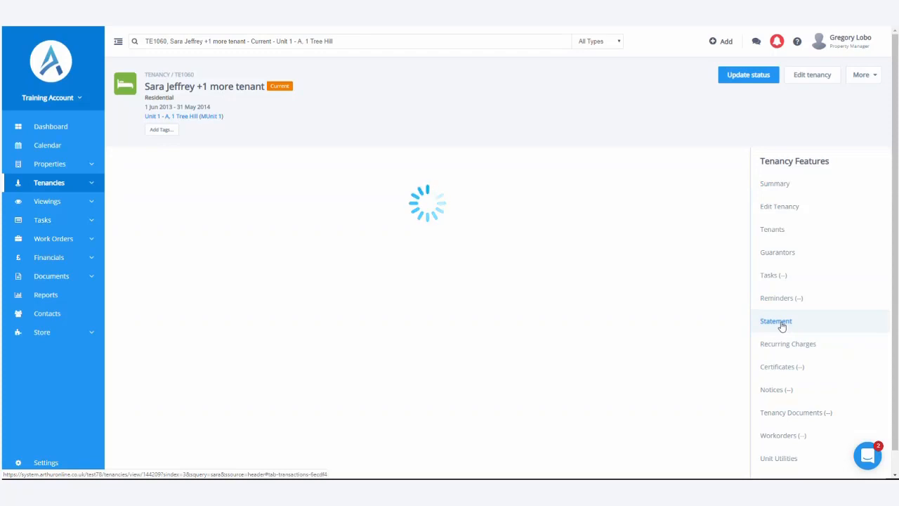
pyautogui.click(775, 320)
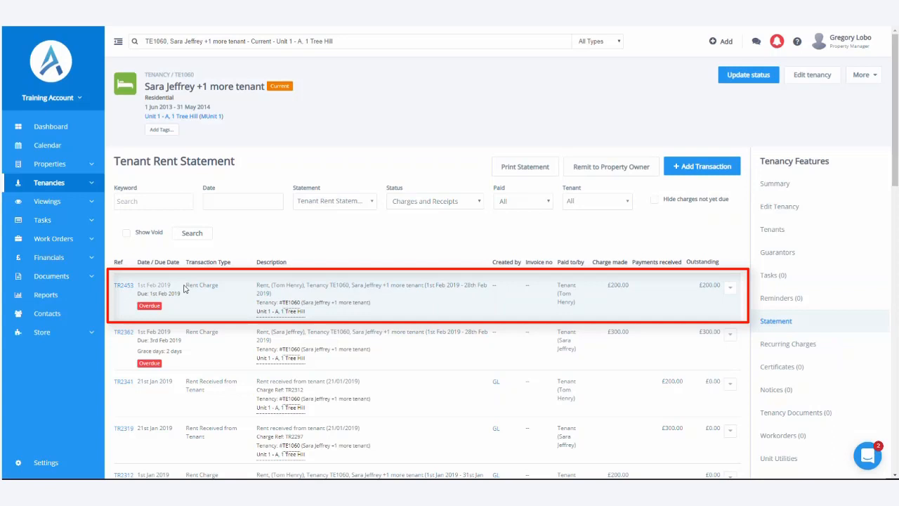
pyautogui.moveTo(668, 289)
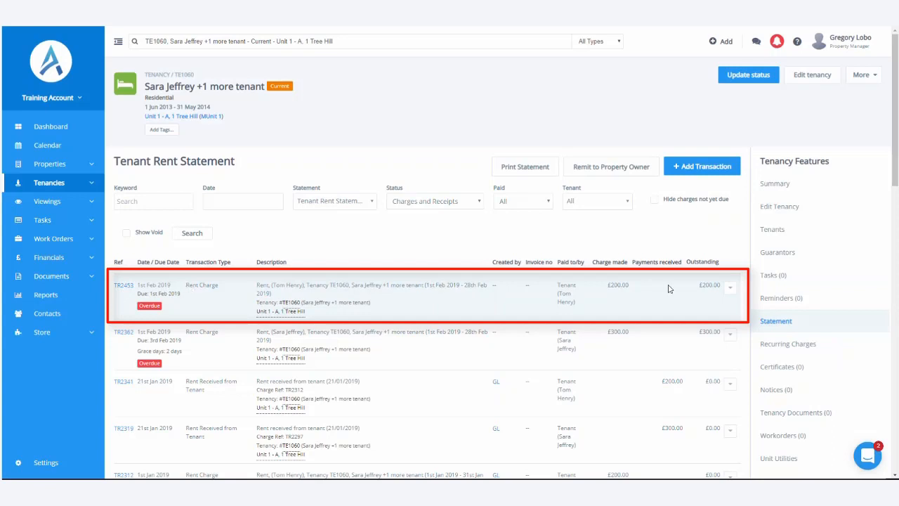
pyautogui.moveTo(610, 288)
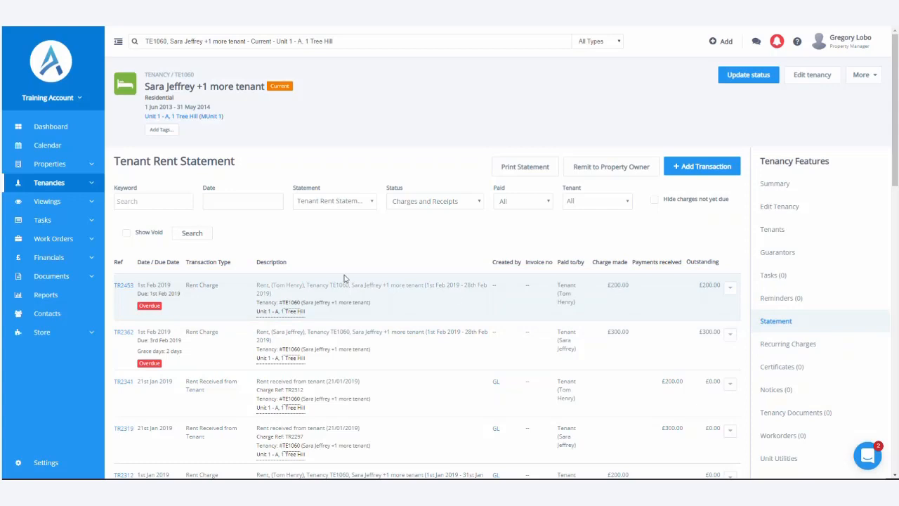
pyautogui.moveTo(49, 257)
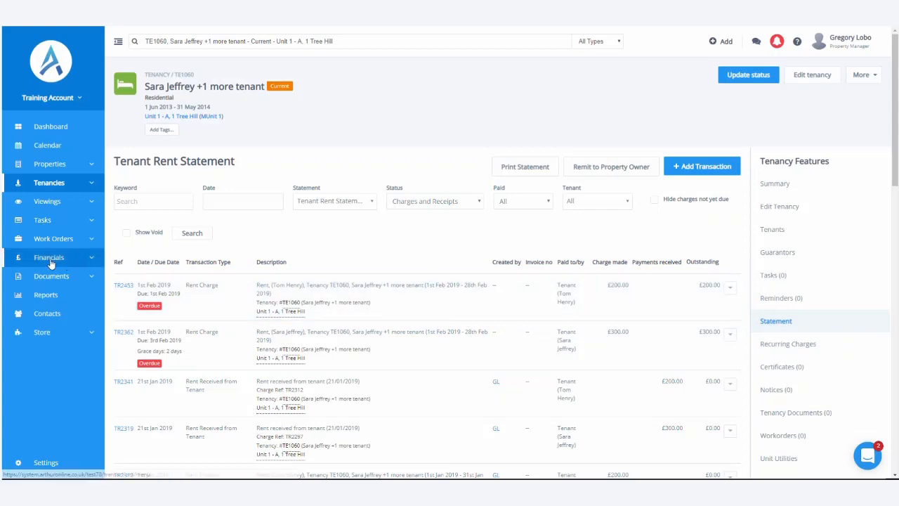
# - From Financials, reach the Xero screen and synchronise all modules with Xero
pyautogui.click(47, 257)
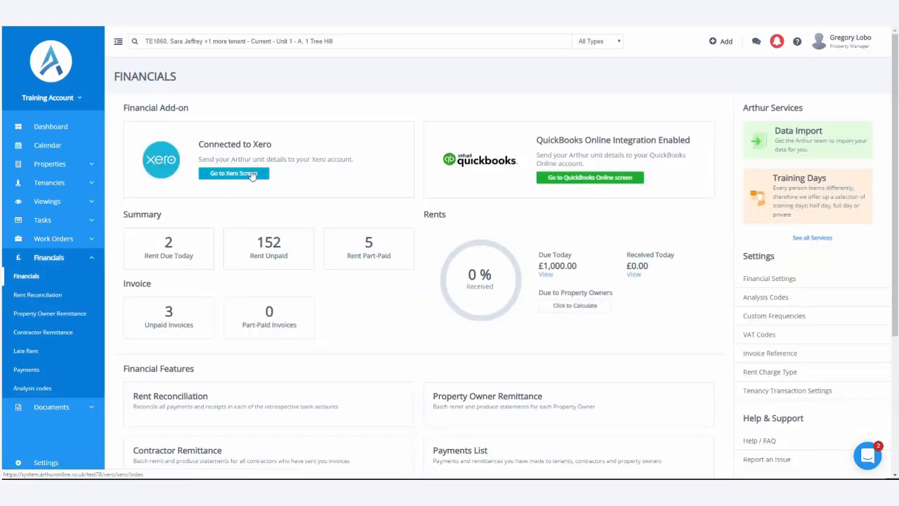
pyautogui.click(233, 174)
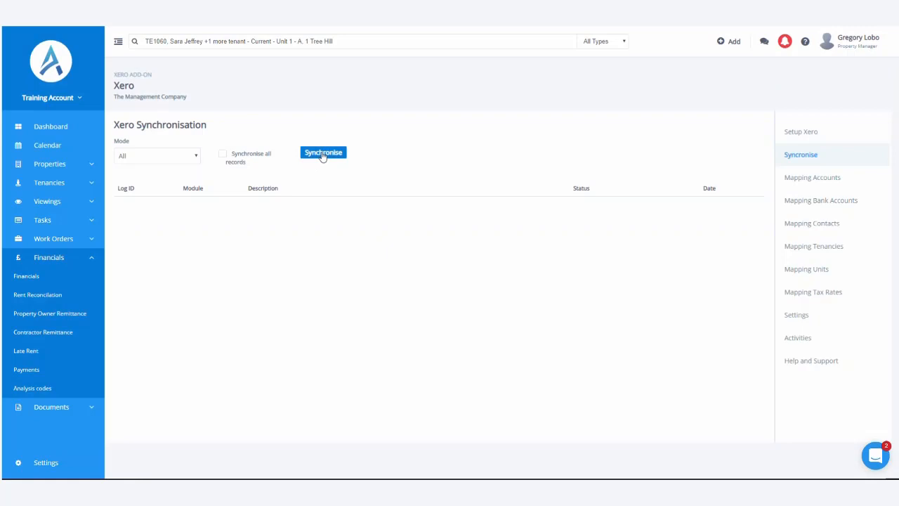
pyautogui.click(323, 152)
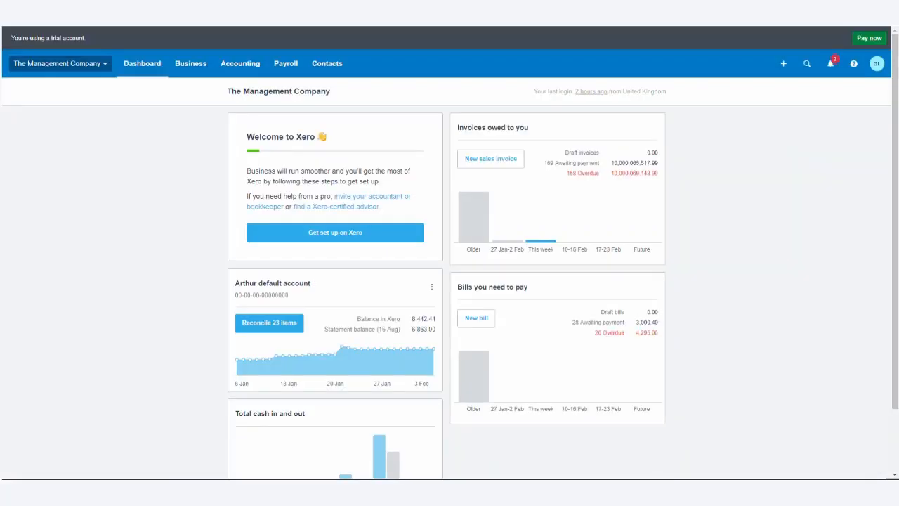
pyautogui.moveTo(379, 110)
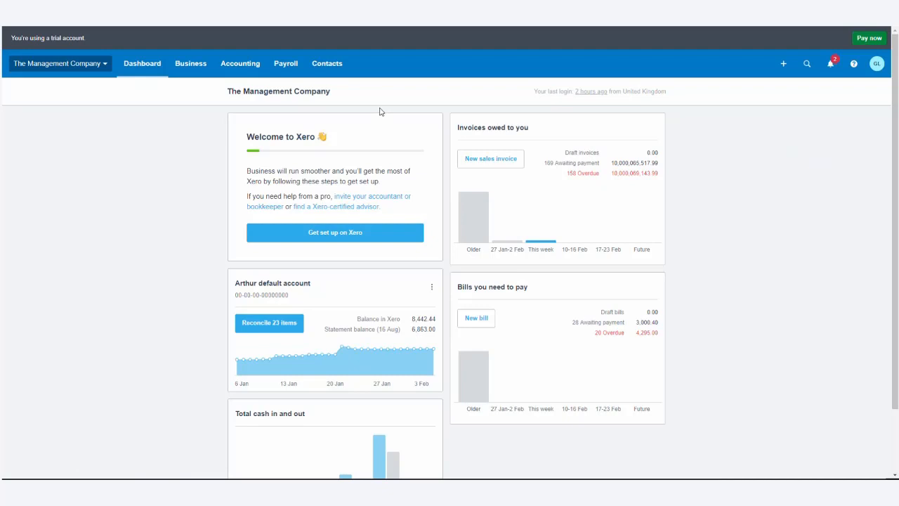
pyautogui.moveTo(109, 232)
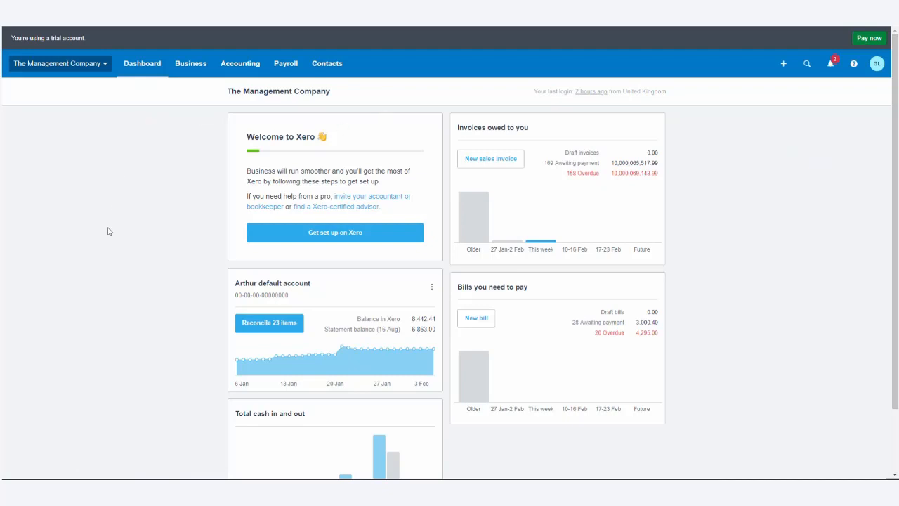
pyautogui.moveTo(135, 256)
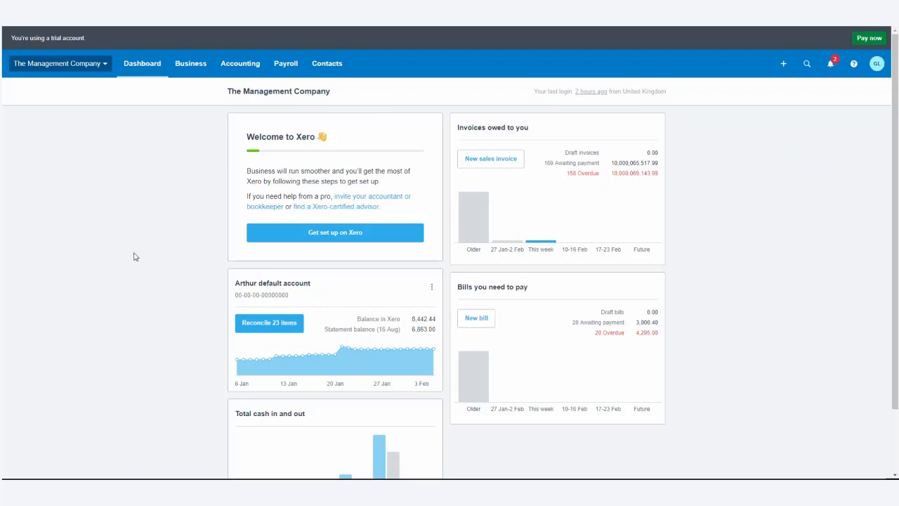
pyautogui.moveTo(269, 326)
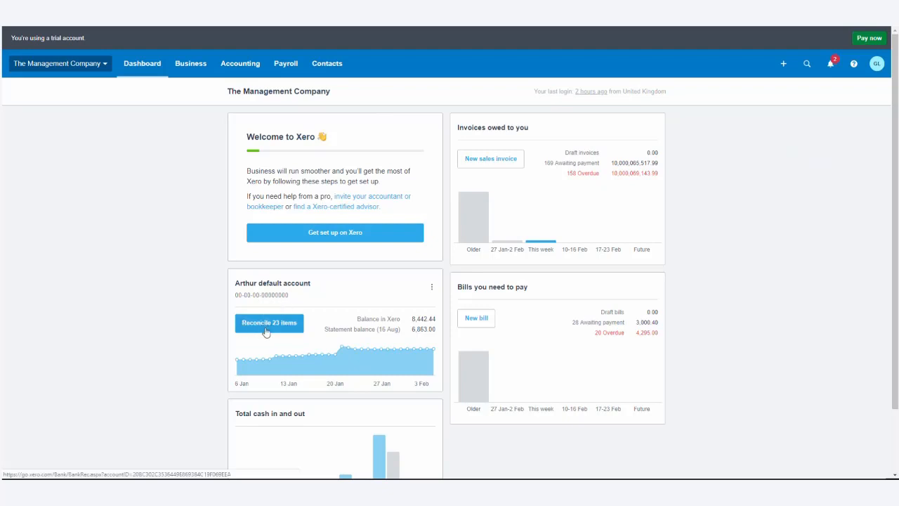
# - Start reconciling the Arthur default account's 23 items from Xero's dashboard
pyautogui.click(269, 322)
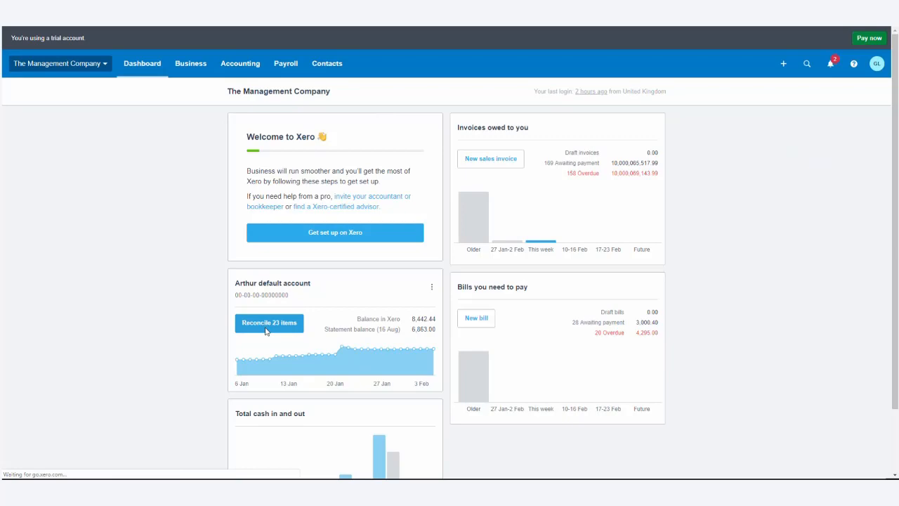
# - Begin a Find & Match search for the 15 Aug 2018 £200.00 statement line
pyautogui.click(269, 321)
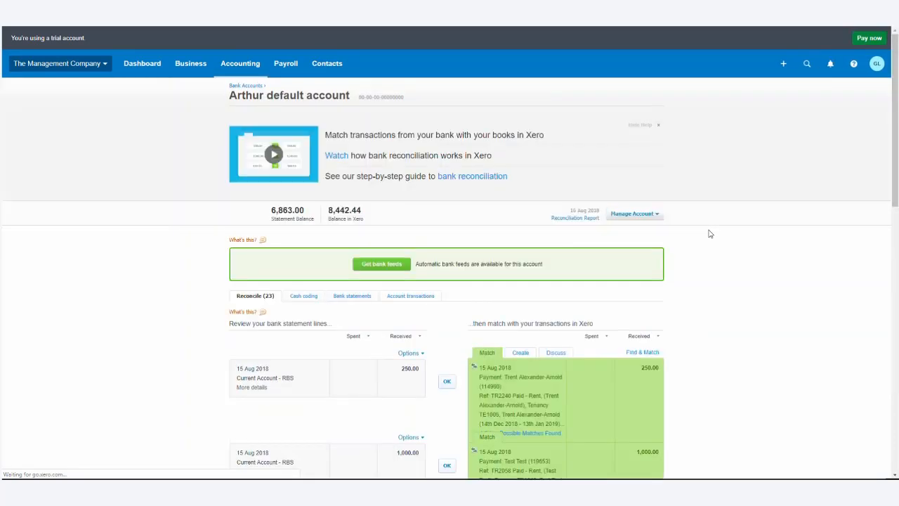
pyautogui.scroll(-3)
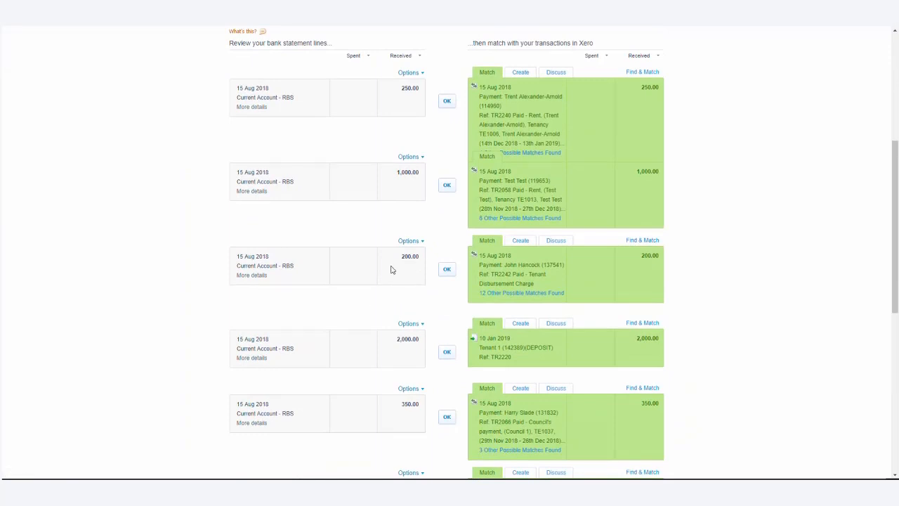
pyautogui.click(410, 256)
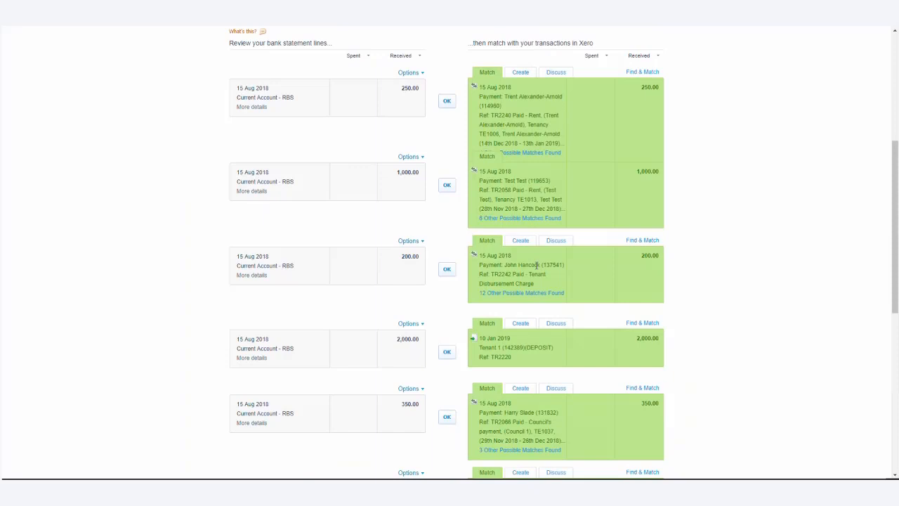
pyautogui.moveTo(523, 273)
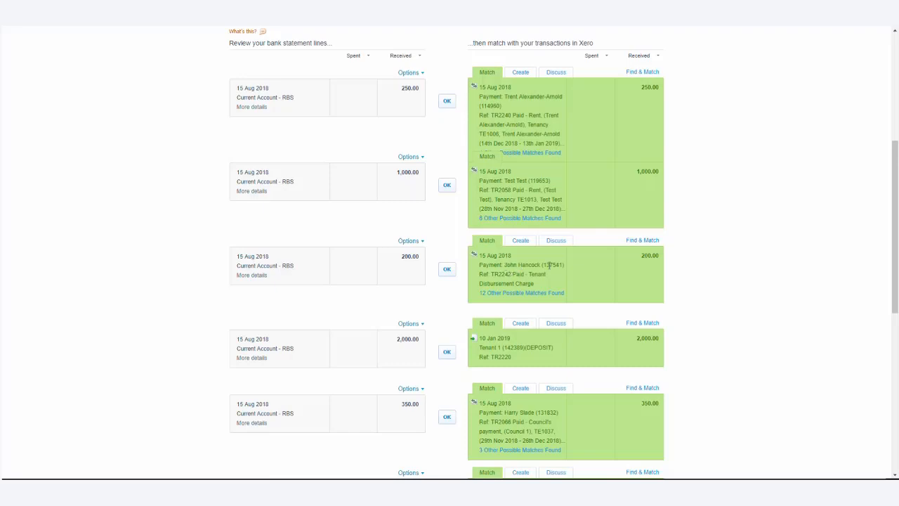
pyautogui.moveTo(680, 252)
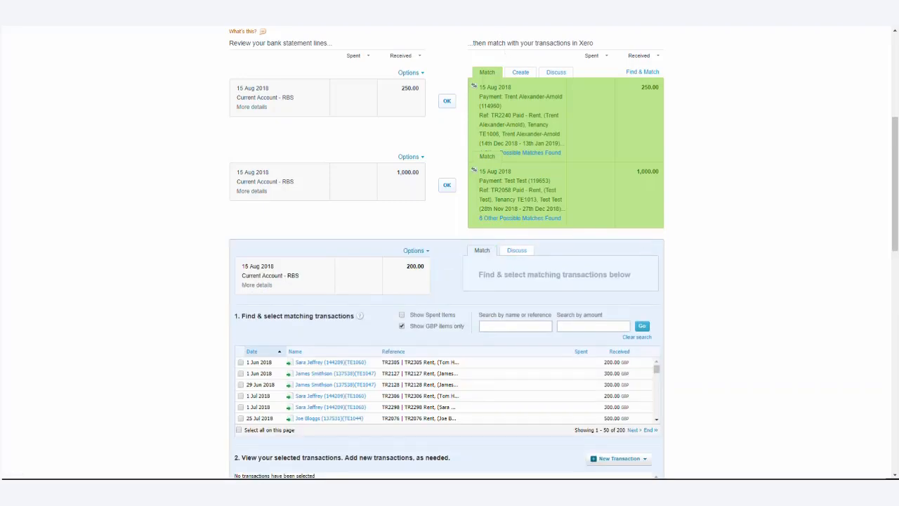
# - Filter the matching transactions by reference 2453, leaving the 1 Feb 2019 rent charge
pyautogui.write('2')
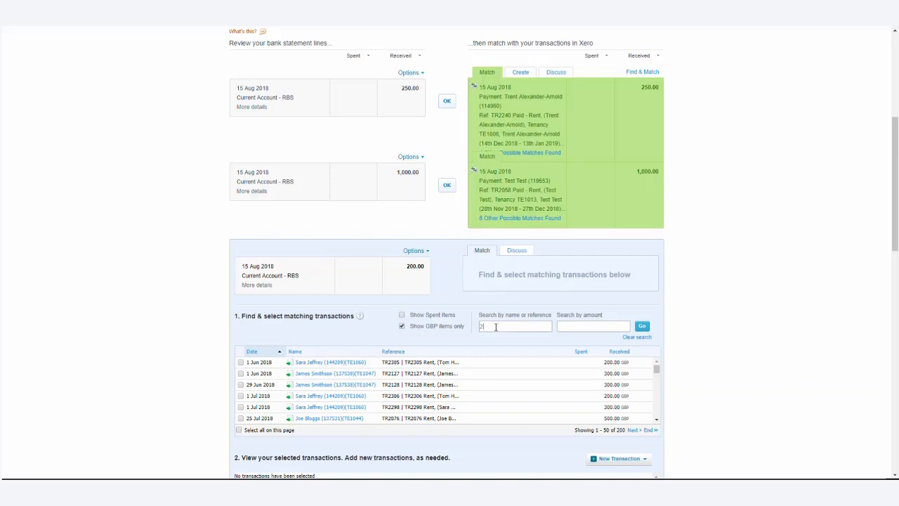
pyautogui.write('453')
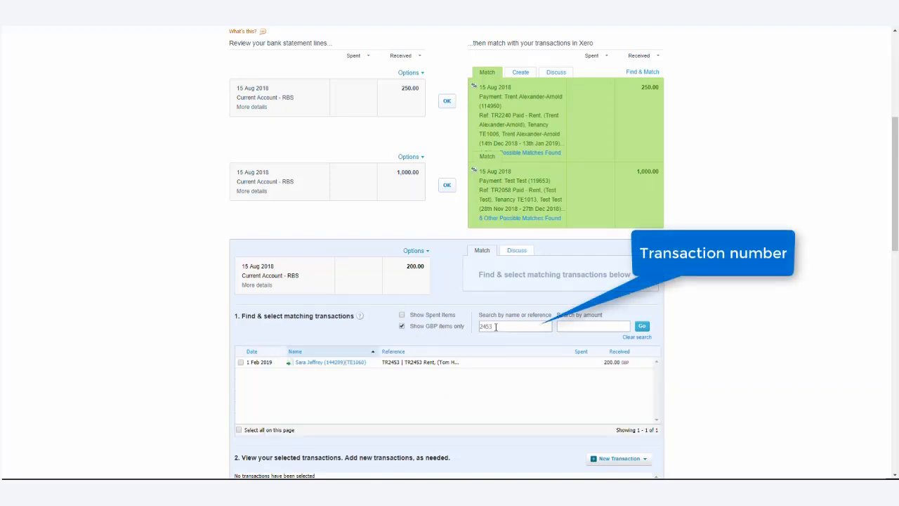
pyautogui.moveTo(251, 371)
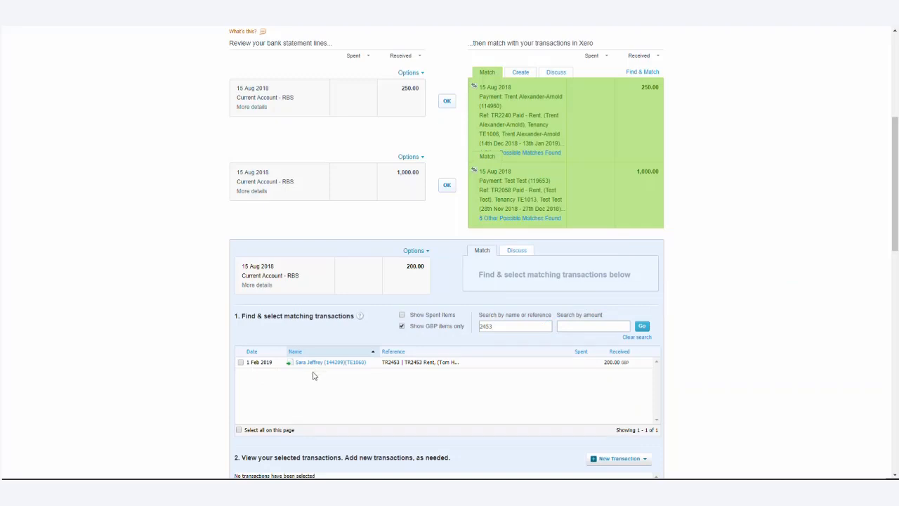
# - Reconcile the £200.00 line against the selected 1 Feb 2019 TR2453 rent transaction
pyautogui.click(240, 363)
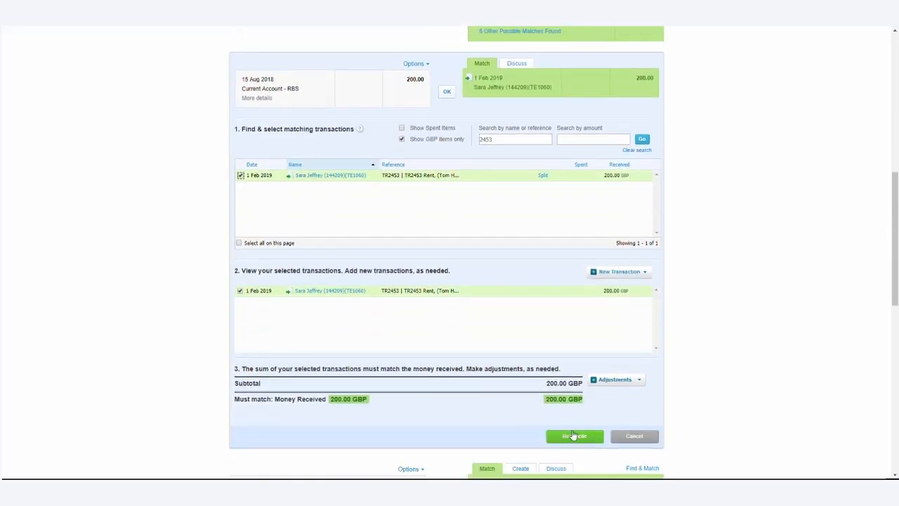
pyautogui.click(573, 435)
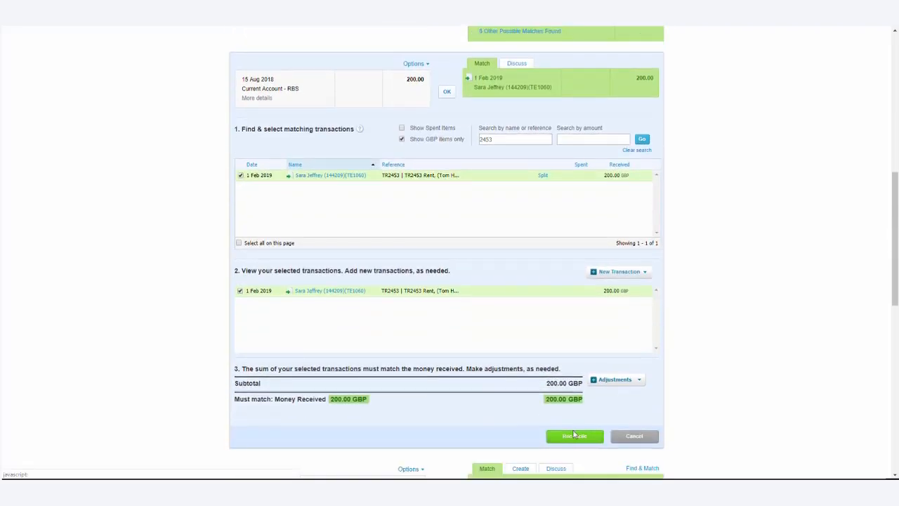
pyautogui.click(573, 435)
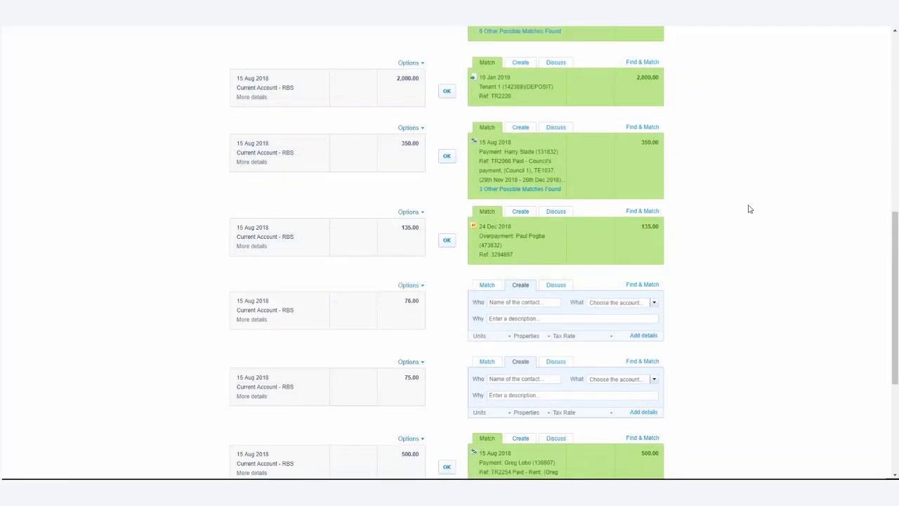